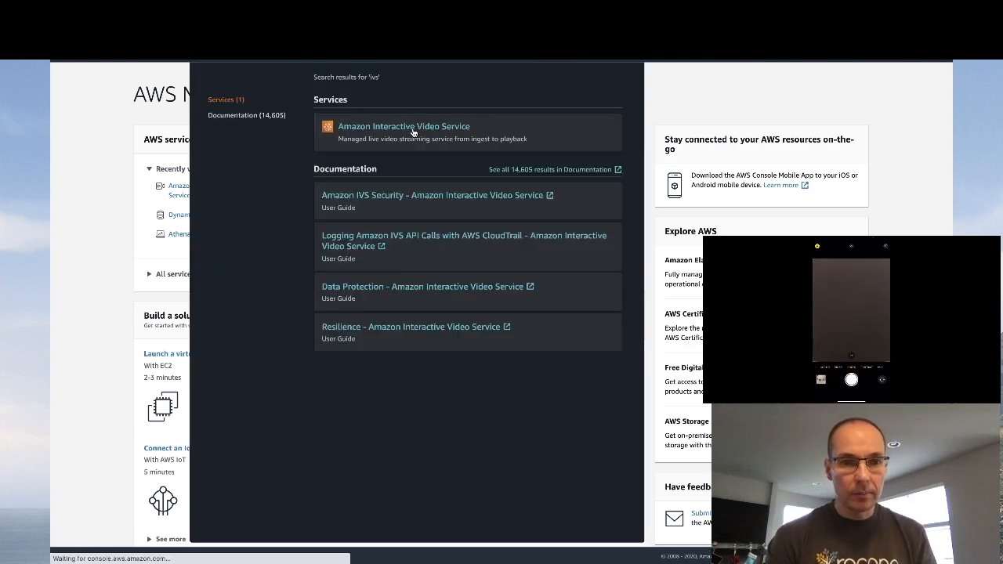
Open Amazon Interactive Video Service from the 'ivs' search results.
{"action": "left_click", "coordinate": [404, 127]}
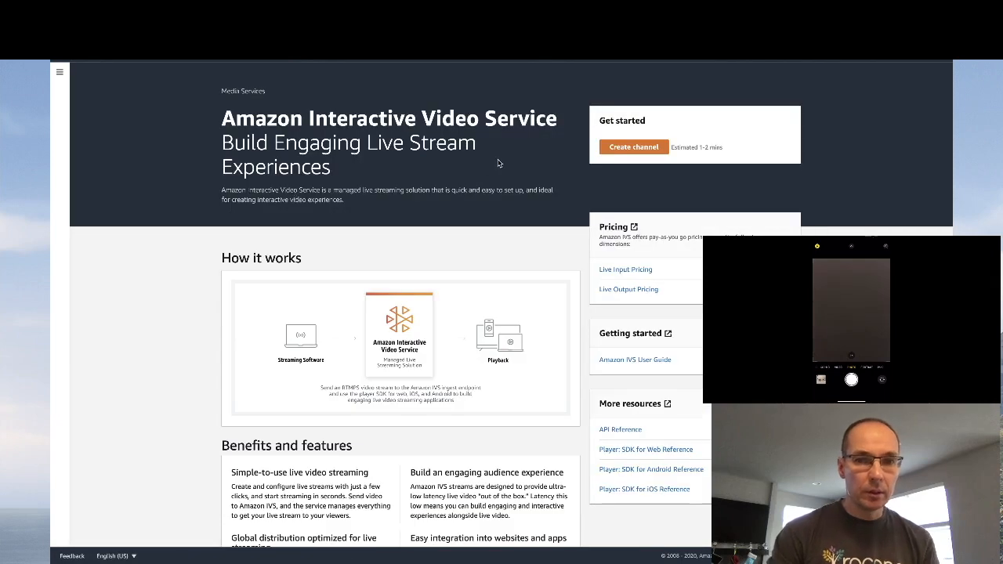
Start a new channel named 'test' using custom configuration with Standard type and ultra-low latency.
{"action": "left_click", "coordinate": [633, 146]}
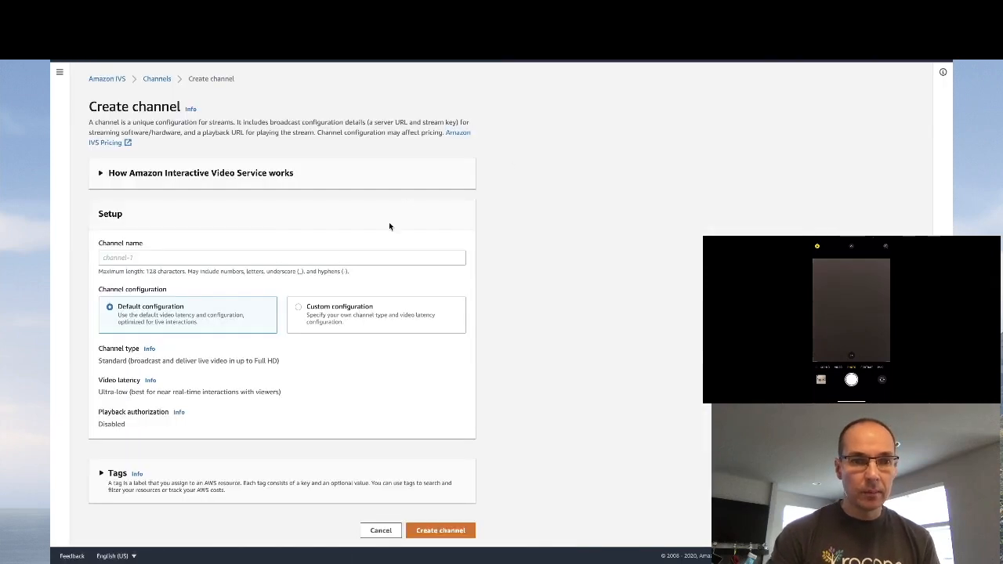
{"action": "type", "text": "test"}
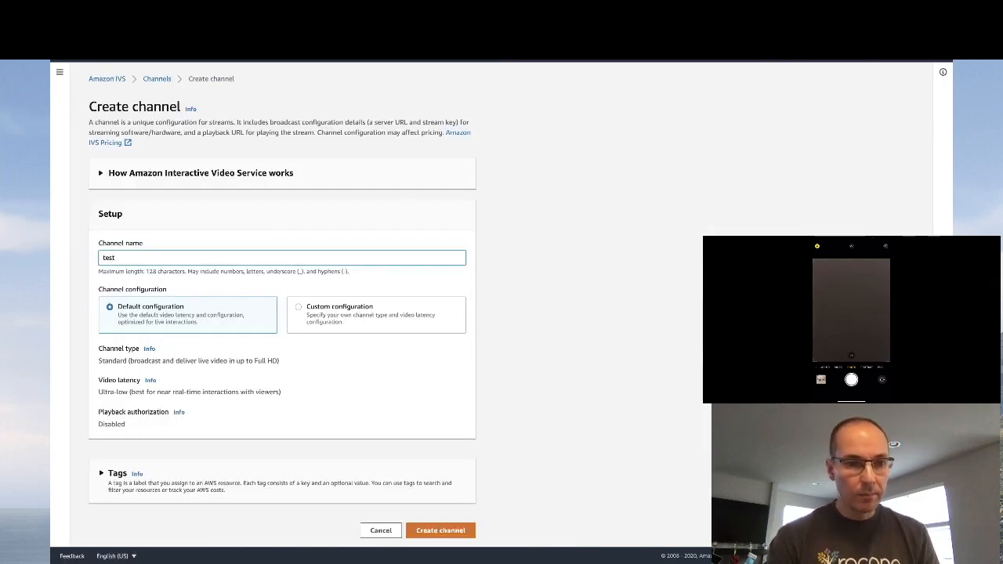
{"action": "left_click", "coordinate": [298, 307]}
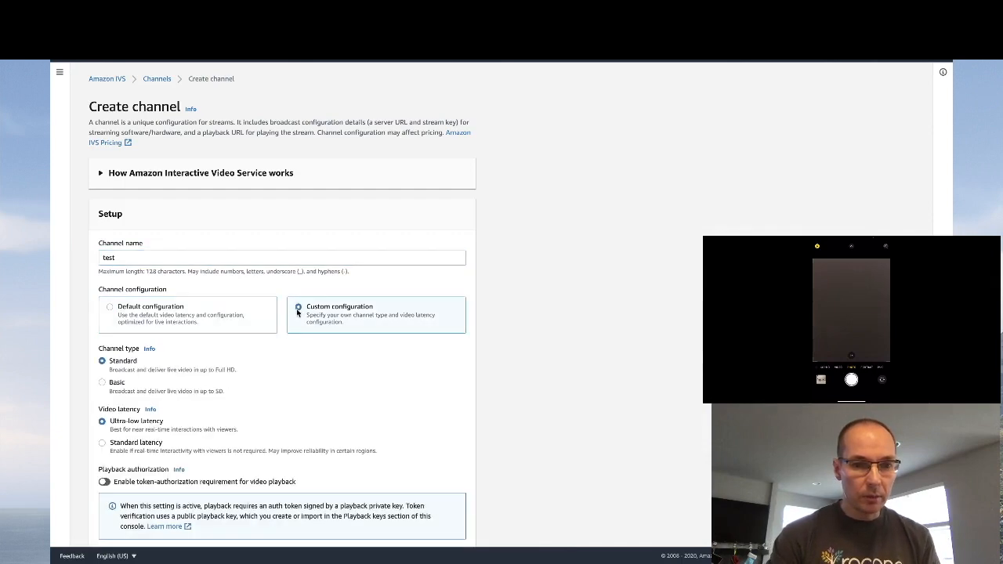
{"action": "scroll", "scroll_direction": "down", "scroll_amount": 3}
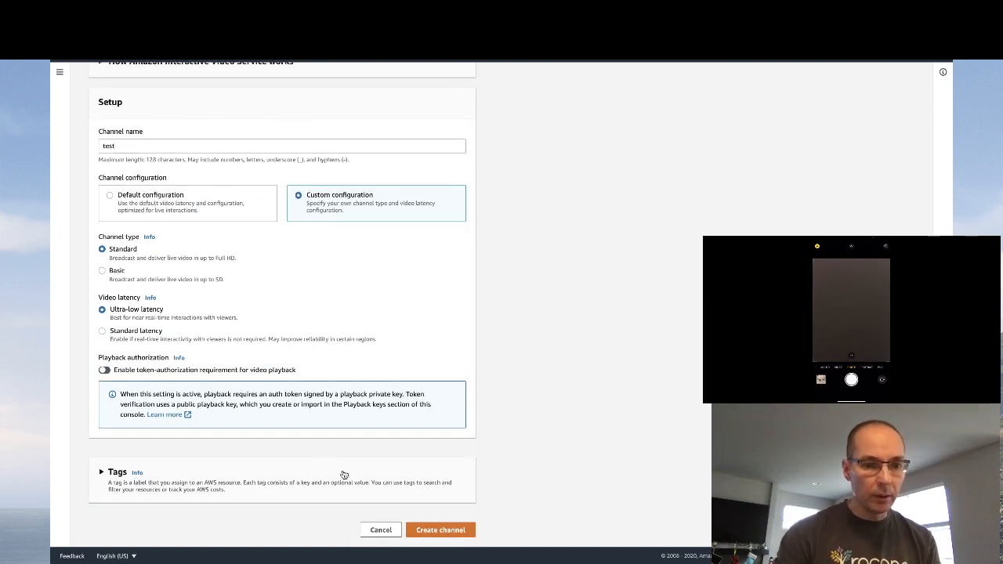
Create the 'test' channel, expand its Live stream player, and copy the ingest server address.
{"action": "left_click", "coordinate": [439, 529]}
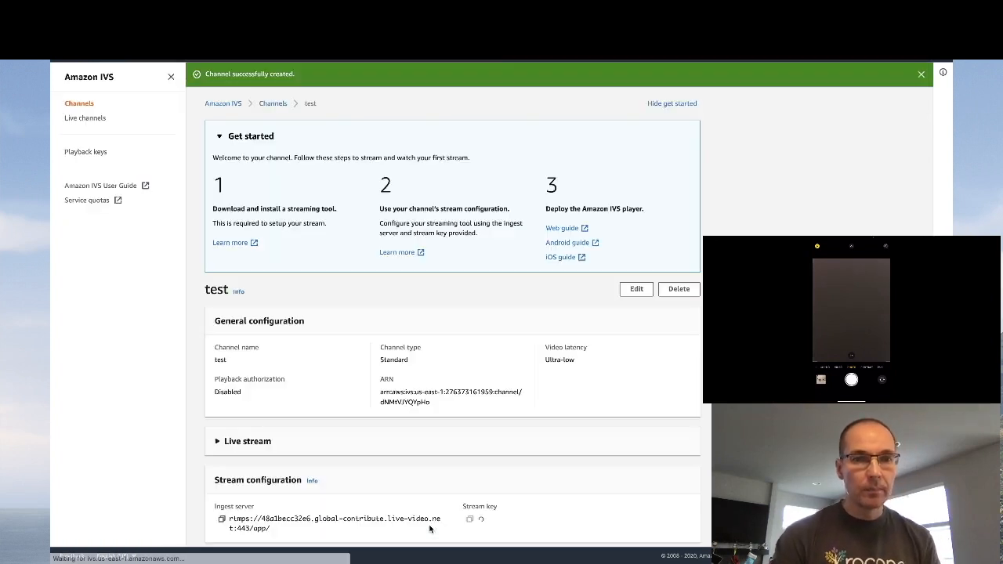
{"action": "scroll", "scroll_direction": "down", "scroll_amount": 3}
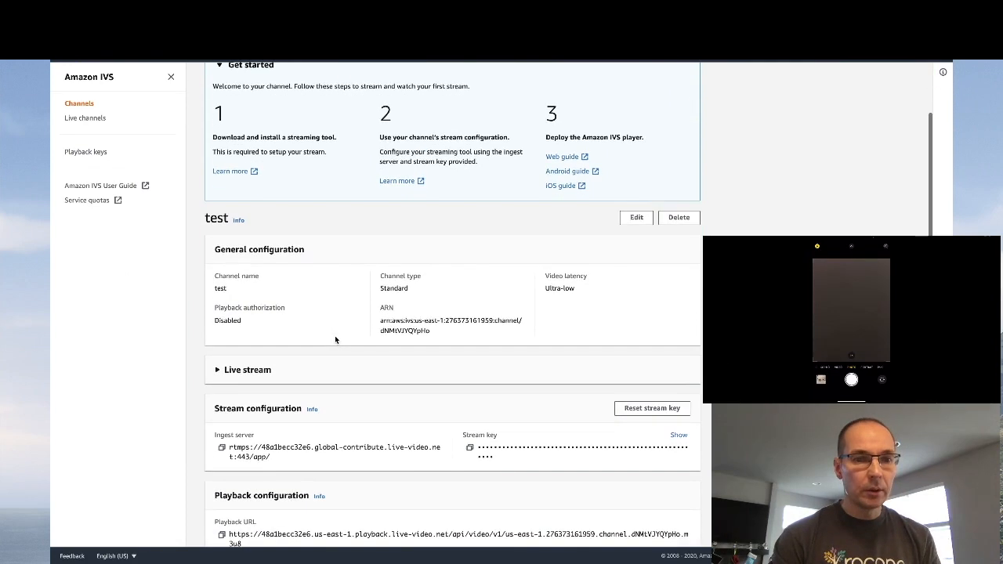
{"action": "scroll", "scroll_direction": "down", "scroll_amount": 3}
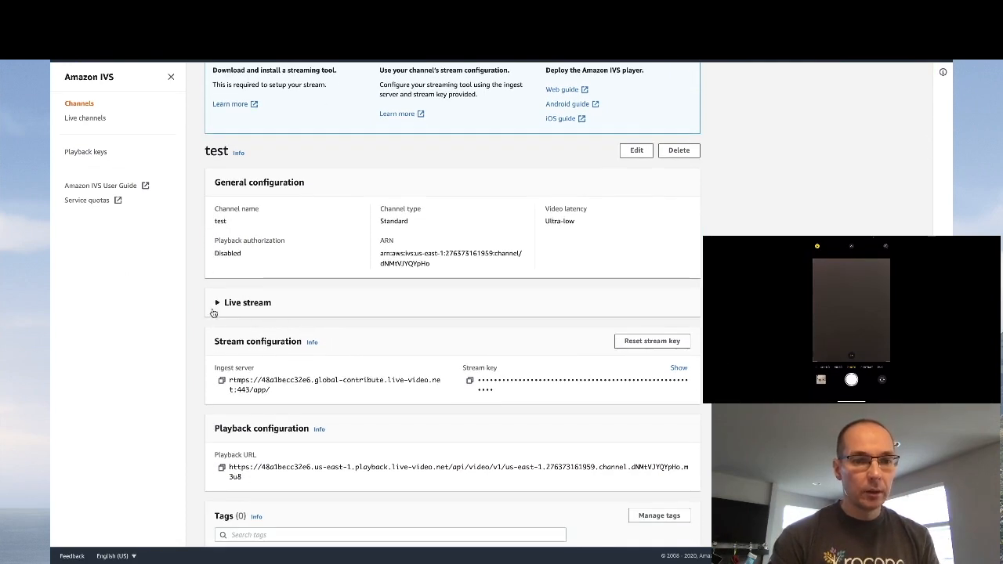
{"action": "left_click", "coordinate": [217, 302]}
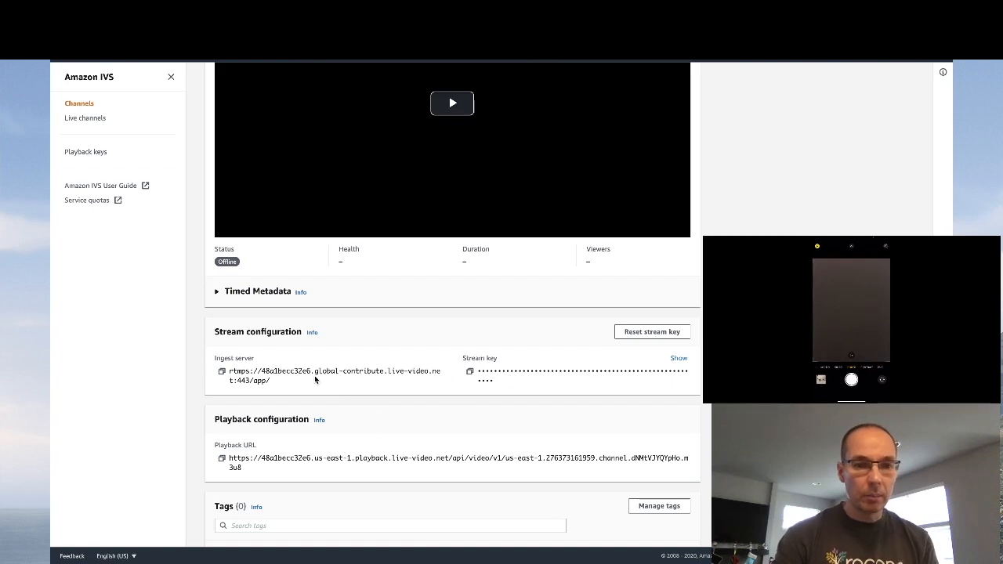
{"action": "left_click", "coordinate": [221, 370]}
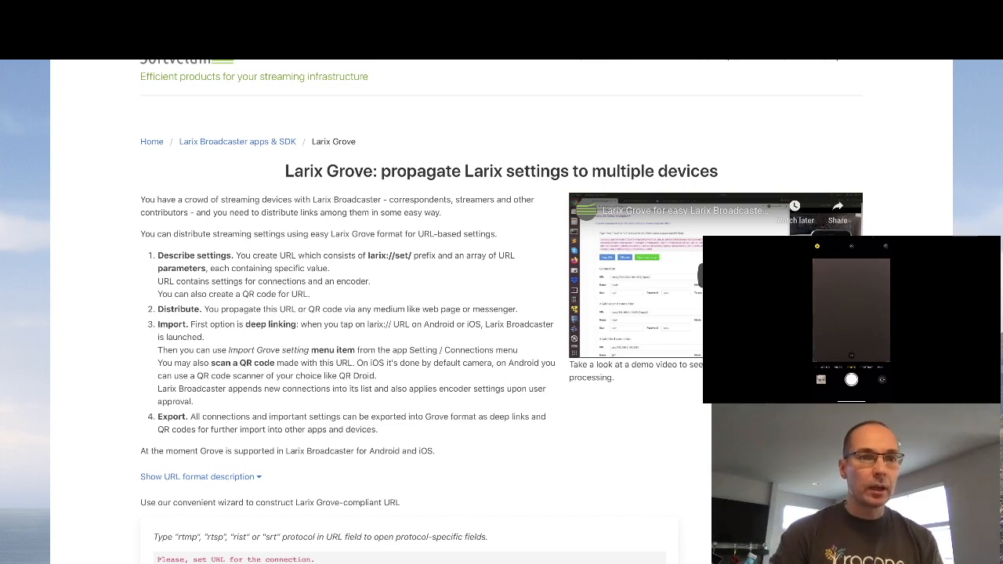
Enter rtmps://48a1becc32e6.global-contribute.live-video.net:443/app/ as the Larix URL and add the channel's stream key.
{"action": "scroll", "scroll_direction": "down", "scroll_amount": 3}
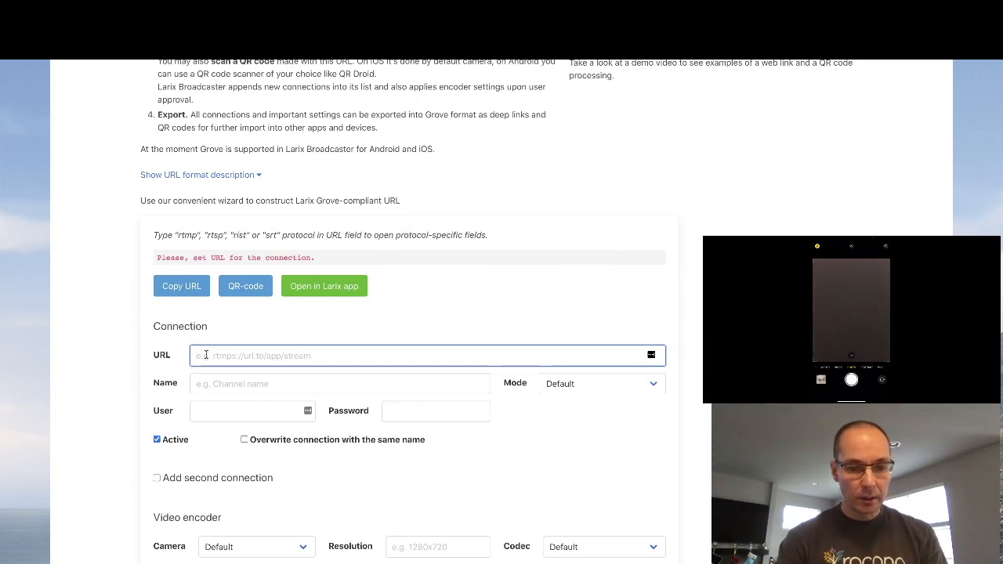
{"action": "type", "text": "rtmps://48a1becc32e6.global-contribute.live-video.net:443/app/"}
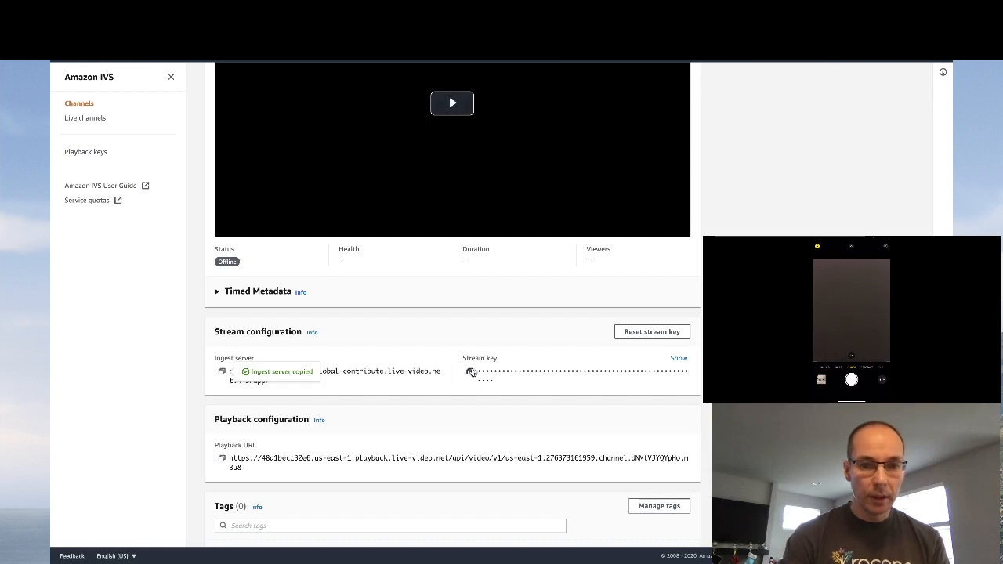
{"action": "left_click", "coordinate": [470, 370]}
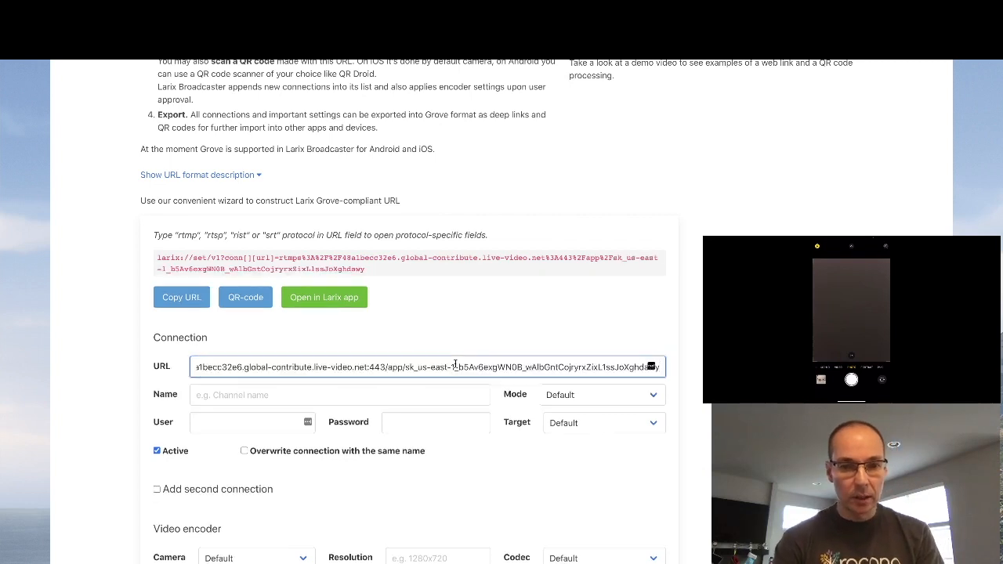
Name the Larix connection 'test' and generate its QR code.
{"action": "left_click", "coordinate": [339, 394]}
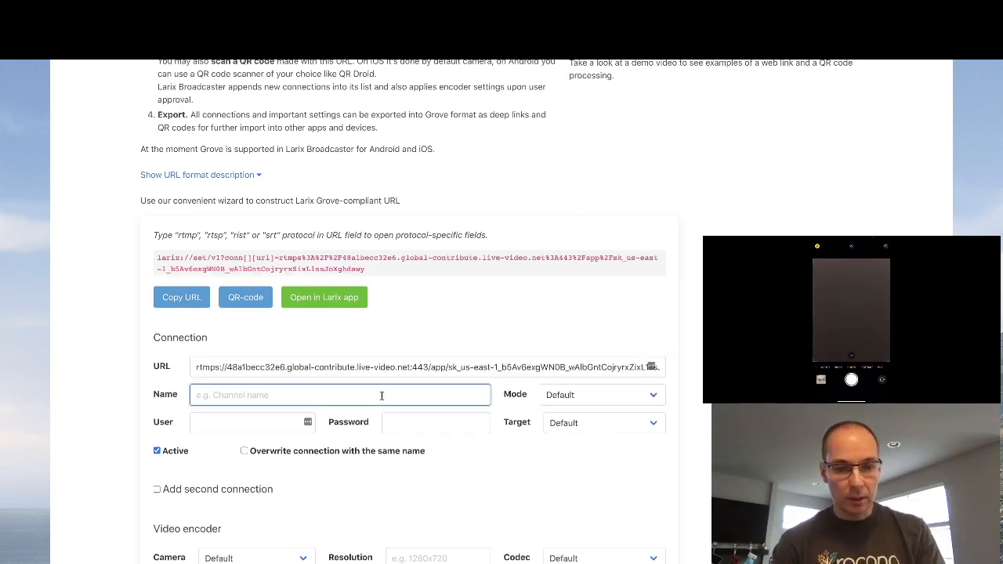
{"action": "type", "text": "test"}
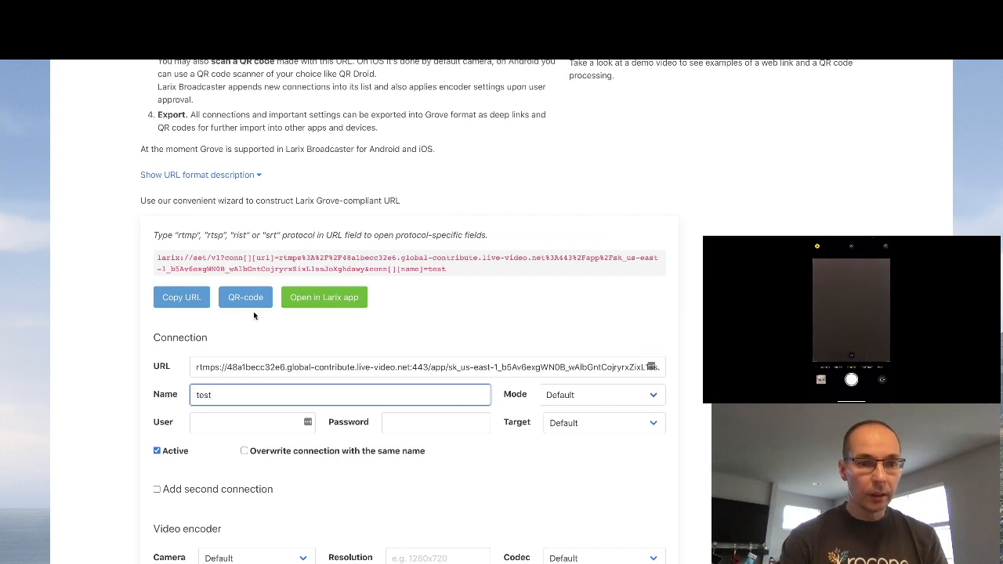
{"action": "left_click", "coordinate": [246, 297]}
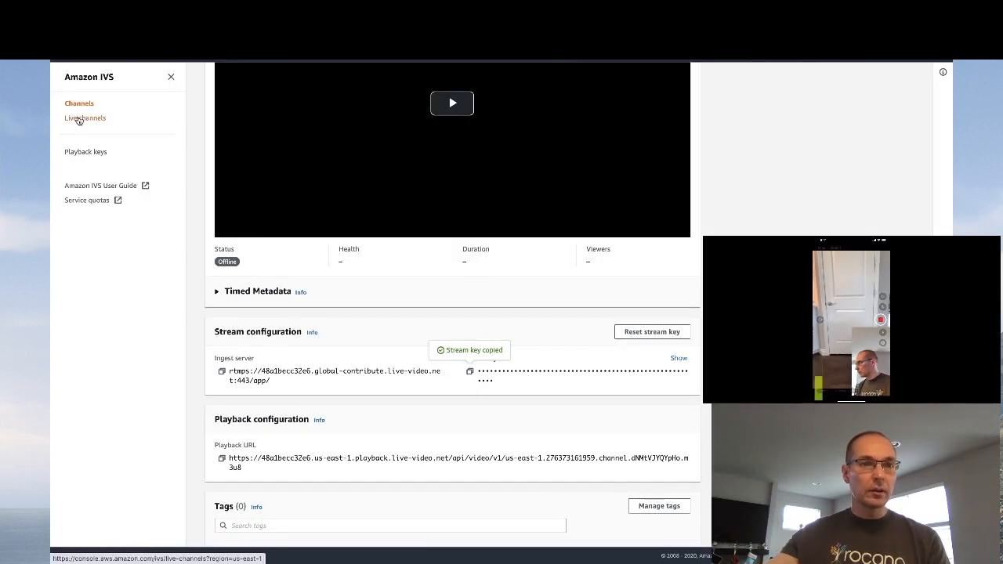
Open the 'test' channel from the Live channels list.
{"action": "left_click", "coordinate": [85, 118]}
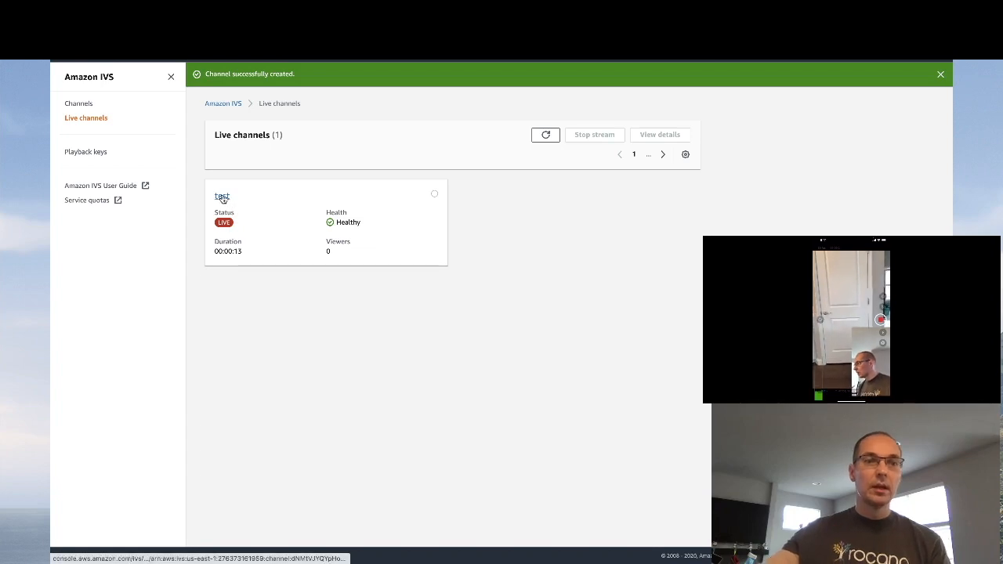
{"action": "left_click", "coordinate": [221, 196]}
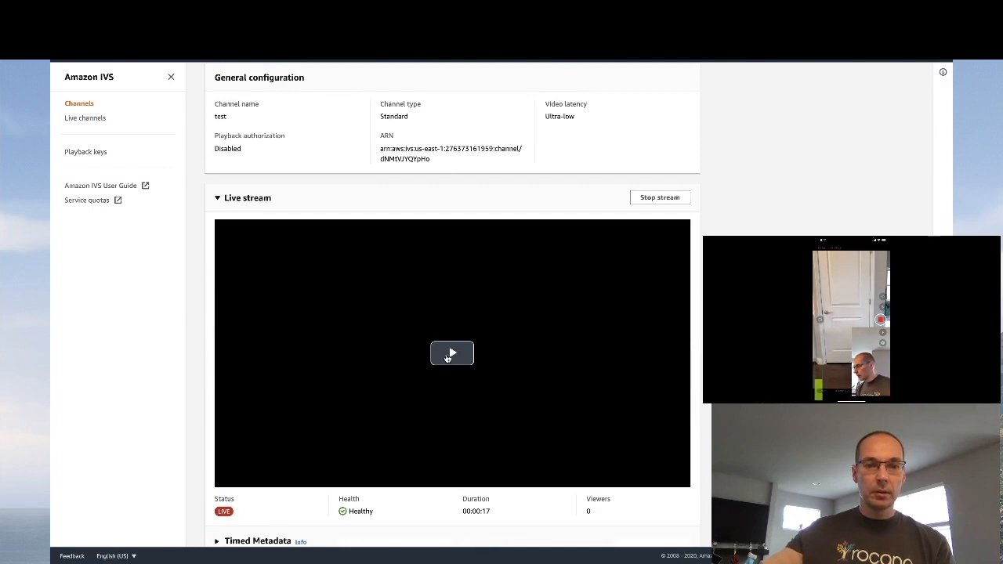
Play the live phone camera stream with sound, then collapse the Live stream player.
{"action": "left_click", "coordinate": [451, 352]}
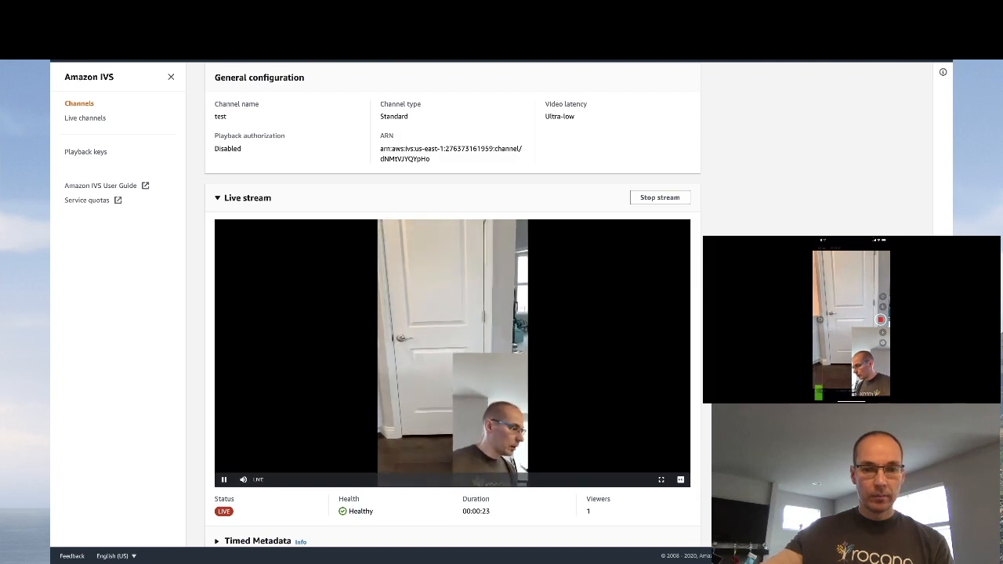
{"action": "left_click", "coordinate": [680, 479]}
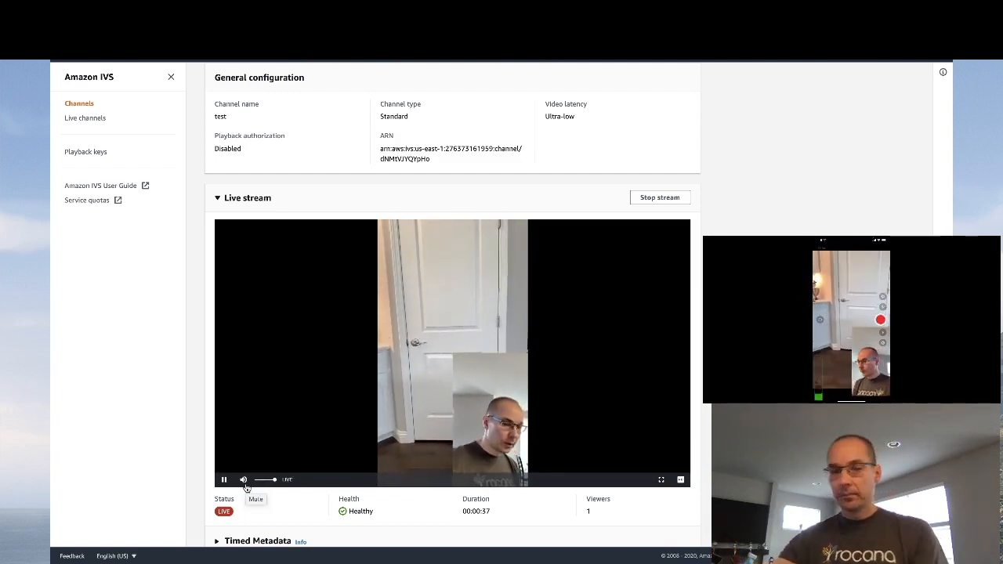
{"action": "left_click", "coordinate": [217, 198]}
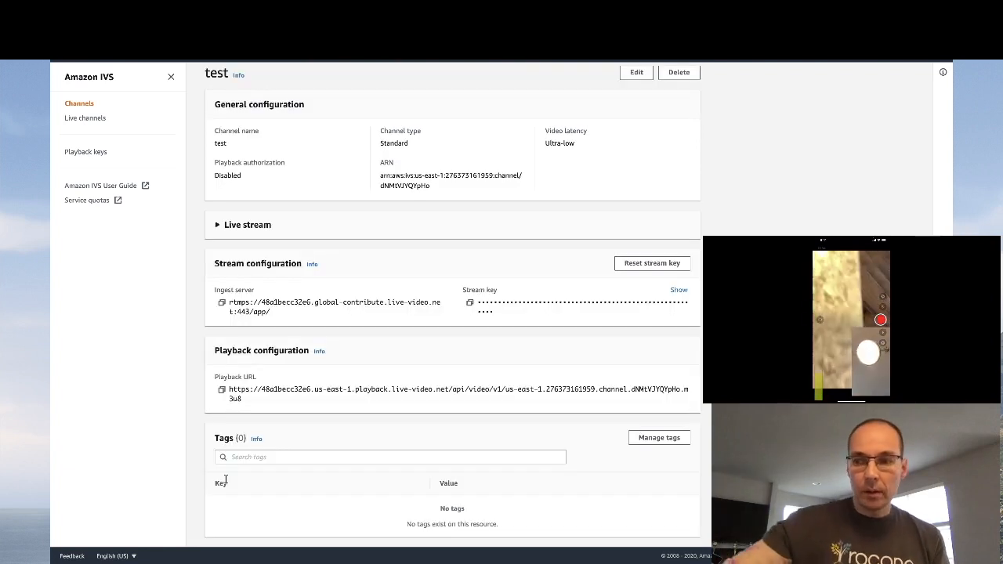